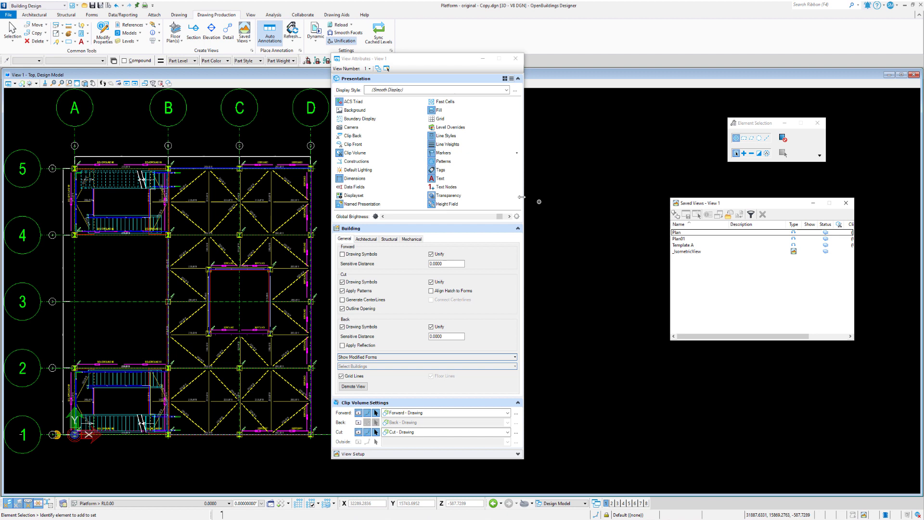
Step: Collapse Building and Clip Volume Settings, then bring up the Display Style choices
click(518, 229)
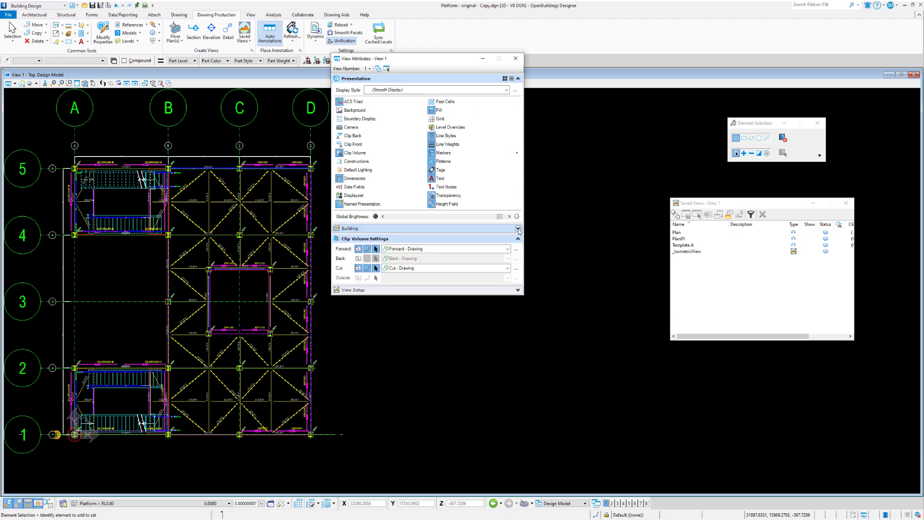
click(517, 230)
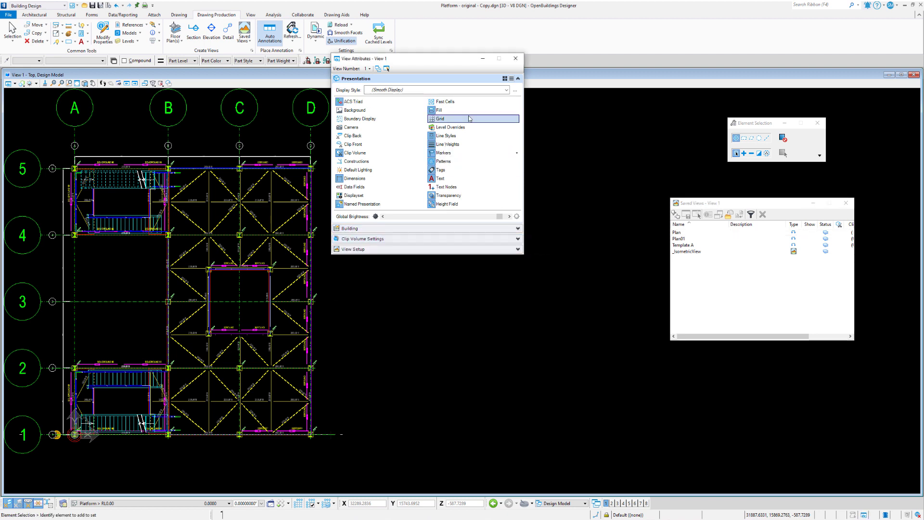
click(432, 119)
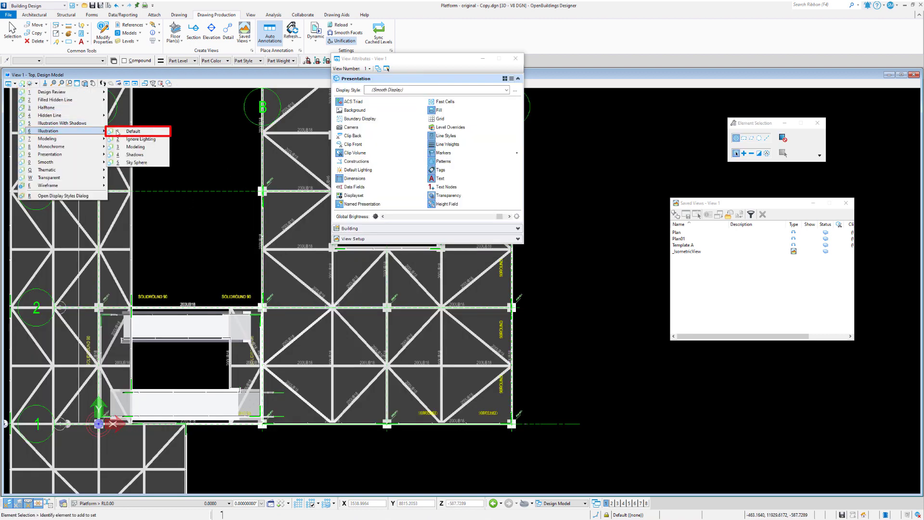
Step: Apply the Illustration > Default display style and show the front elevation
click(133, 131)
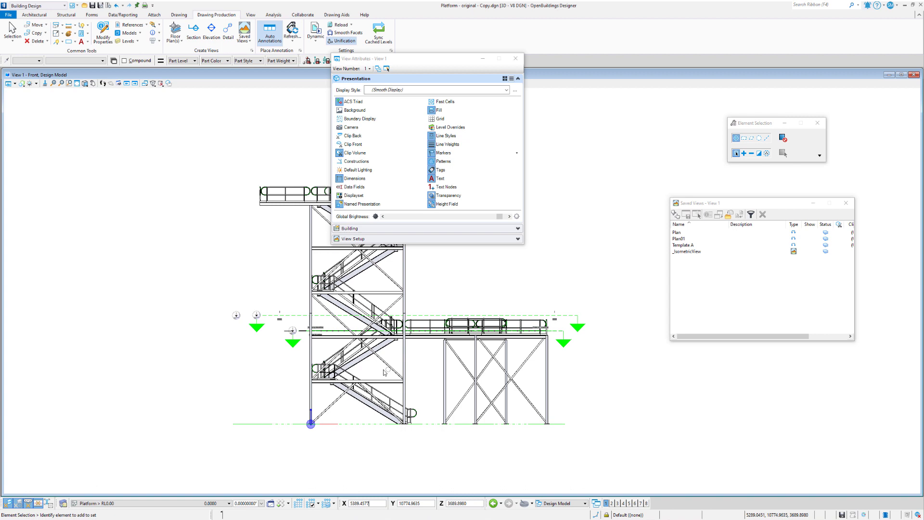
click(237, 315)
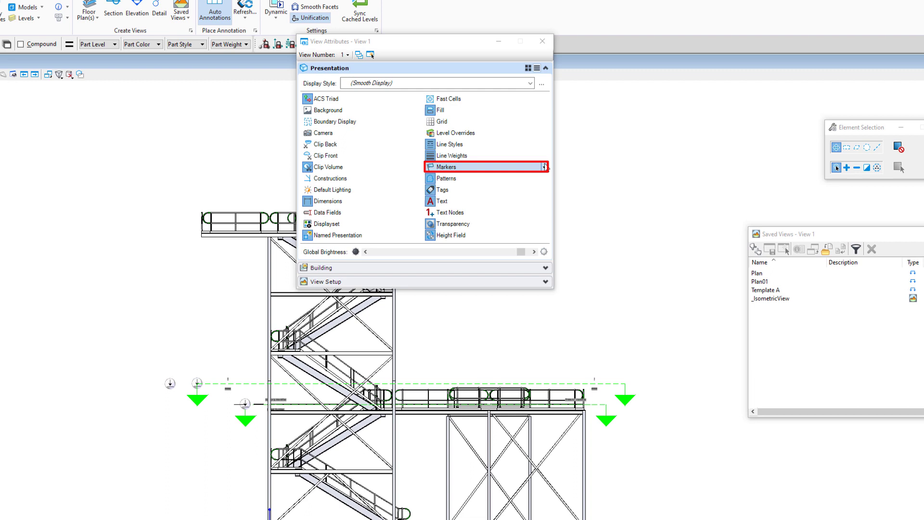
Step: Expand the Markers checklist showing Constraints, Detailing Symbols, Plan Callouts and Links
click(544, 166)
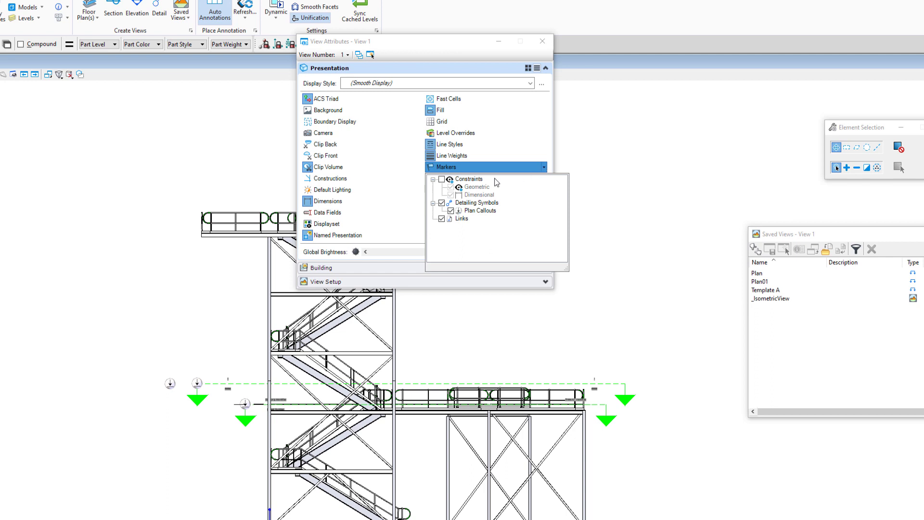
mouse_move(474, 183)
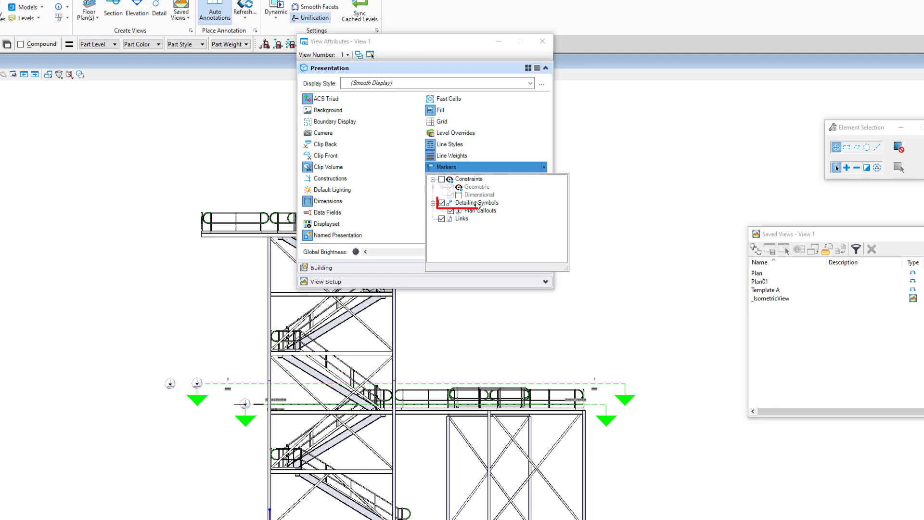
click(475, 203)
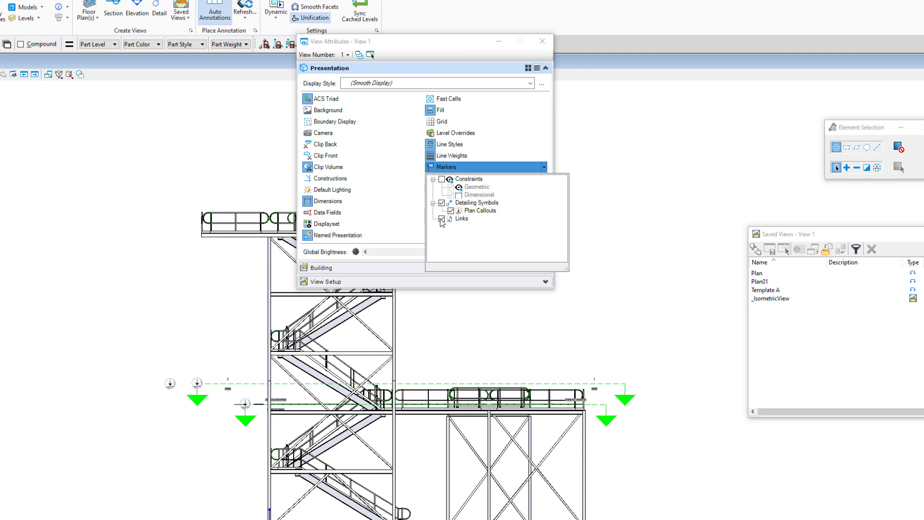
Step: Switch to the slide about the View Attributes dialog and Building/General section
click(441, 218)
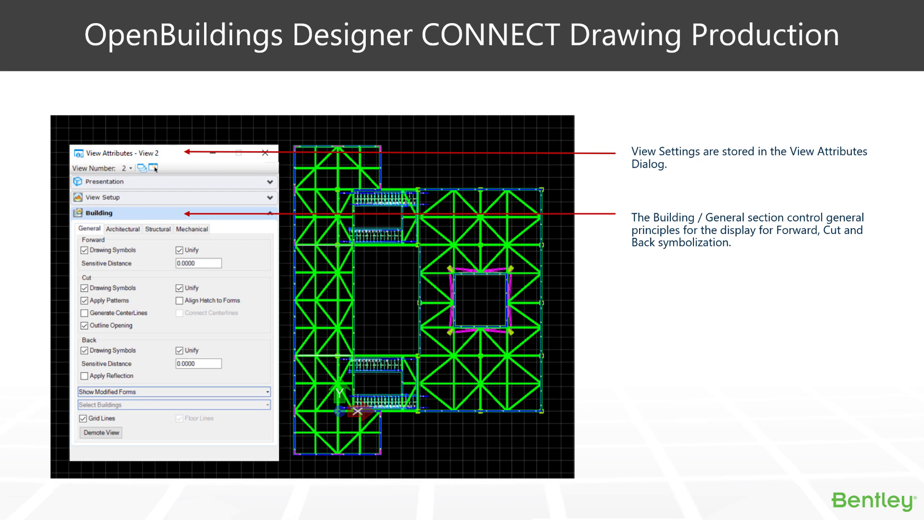
Step: Advance to the slide on the Edits button in Apply Drawing Rules
click(134, 234)
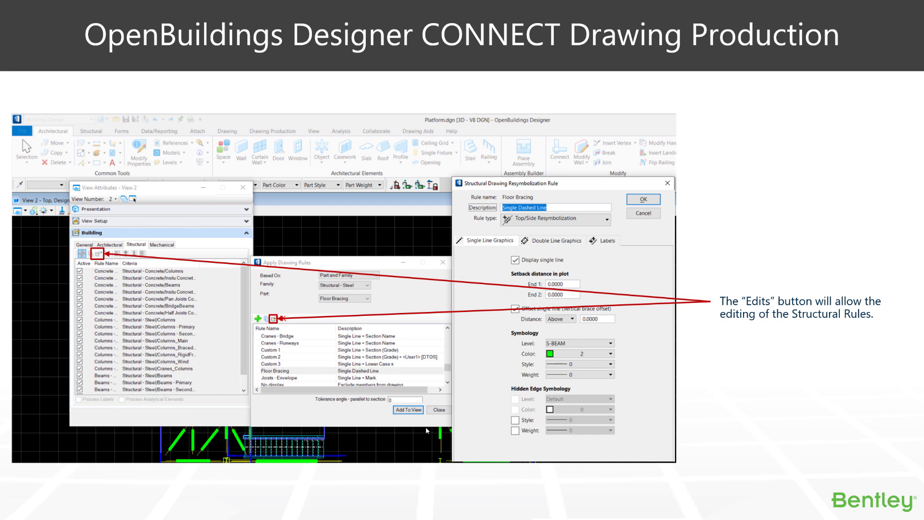
click(642, 200)
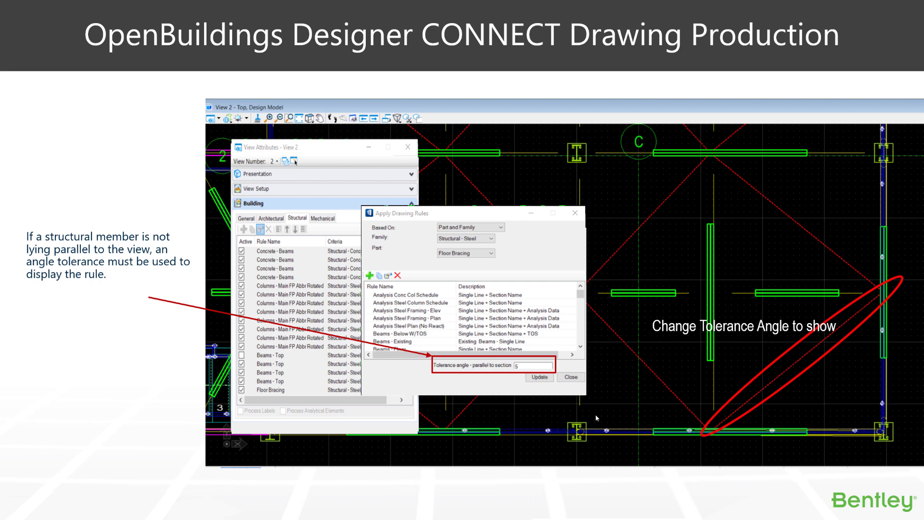
mouse_move(837, 406)
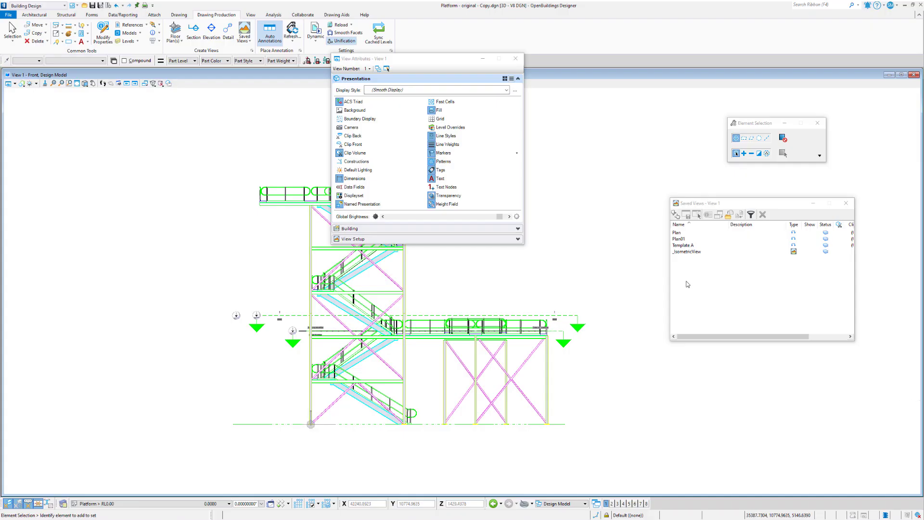
Step: Close View Attributes and show View 1 as a top plan view
click(514, 59)
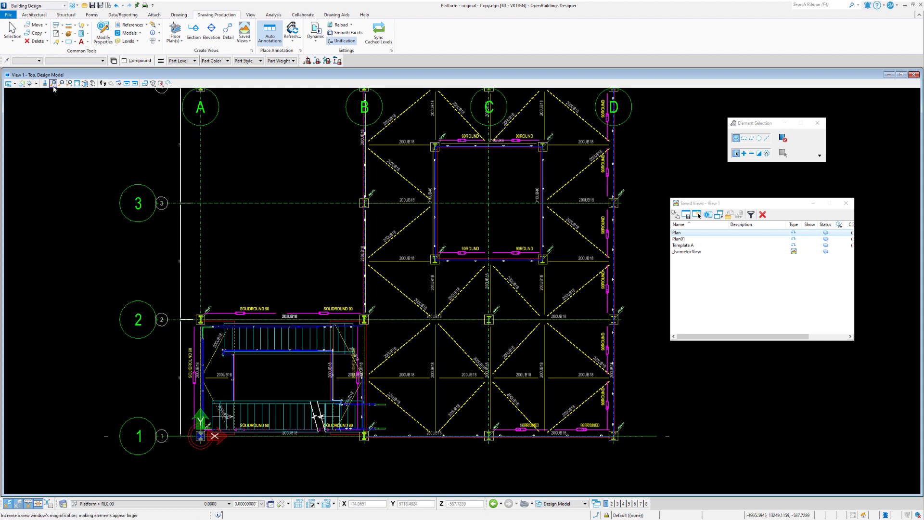
Step: Reopen View 1's display settings and move the dialog clear of the plan
click(8, 83)
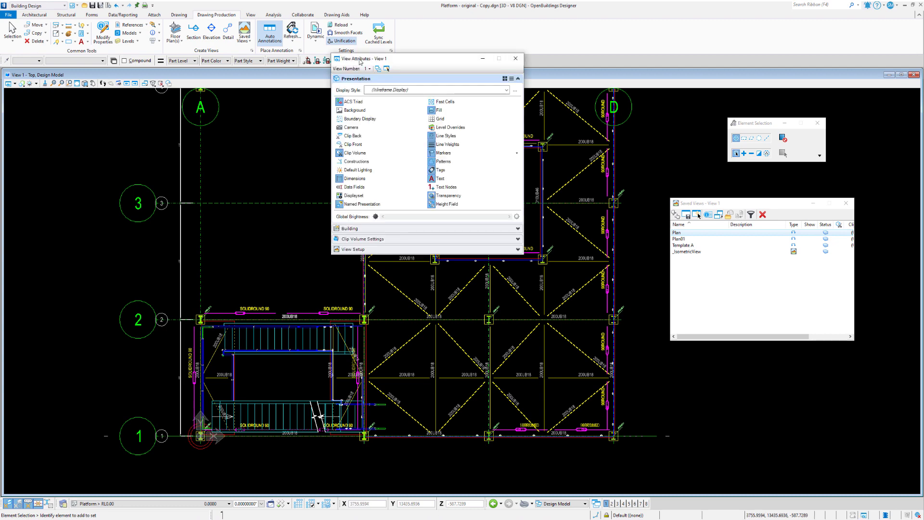
drag(427, 59, 117, 116)
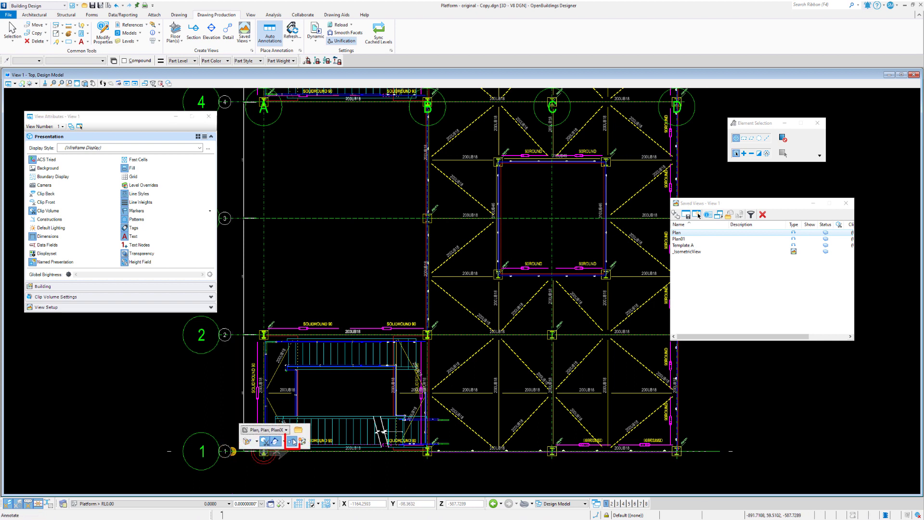
mouse_move(281, 440)
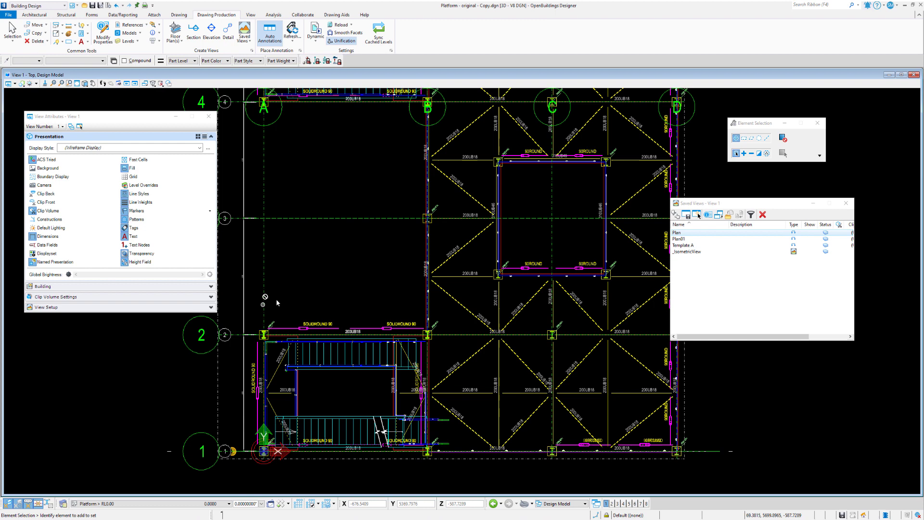
mouse_move(461, 419)
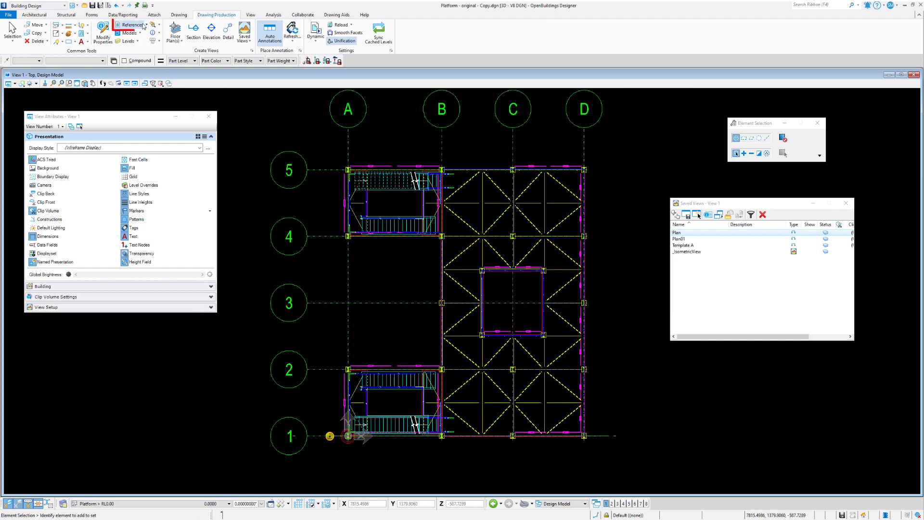
Step: Turn on sheet annotations and expand the Building group with Forward, Cut and Back options
click(130, 25)
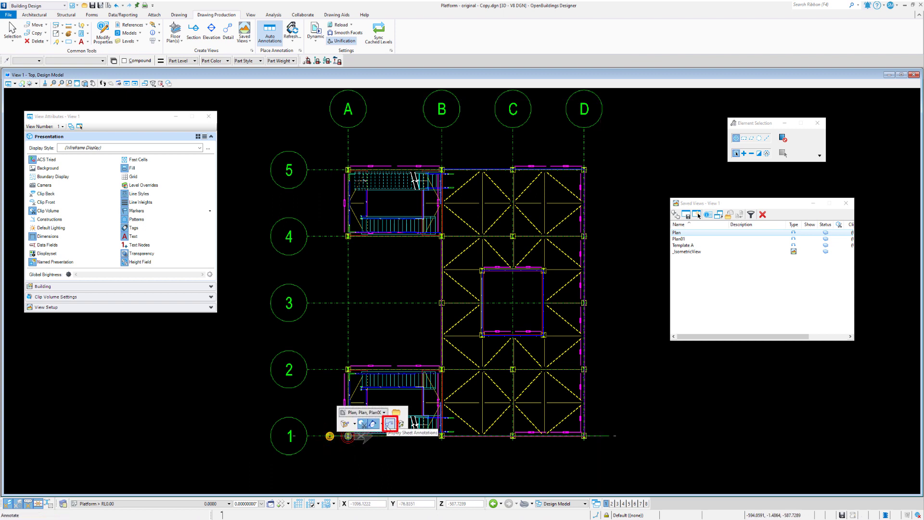
click(388, 424)
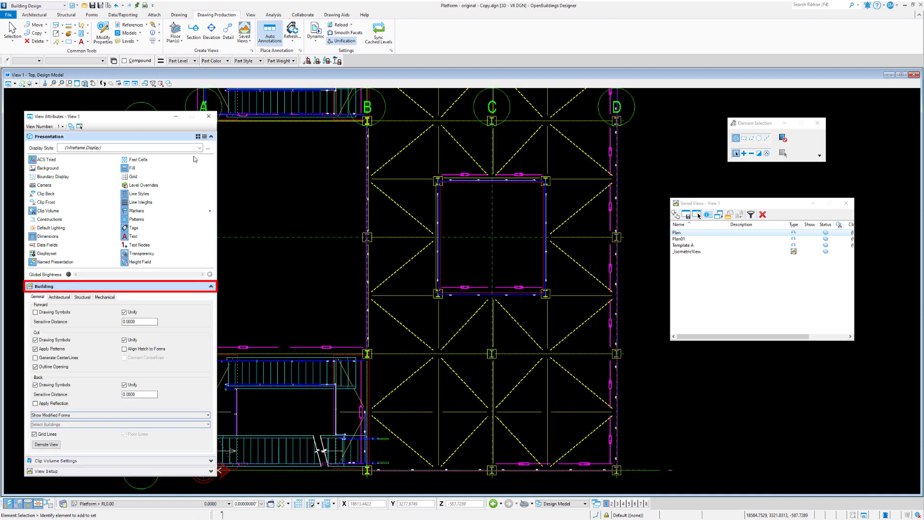
Step: From the Structural rules list, select Beams - Top and open it via Modify Rule and Edit Rule
click(211, 136)
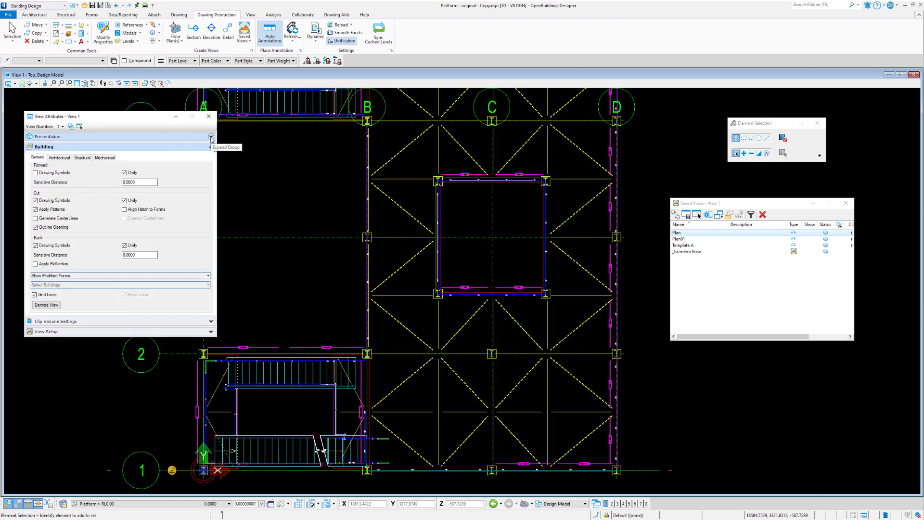
click(211, 135)
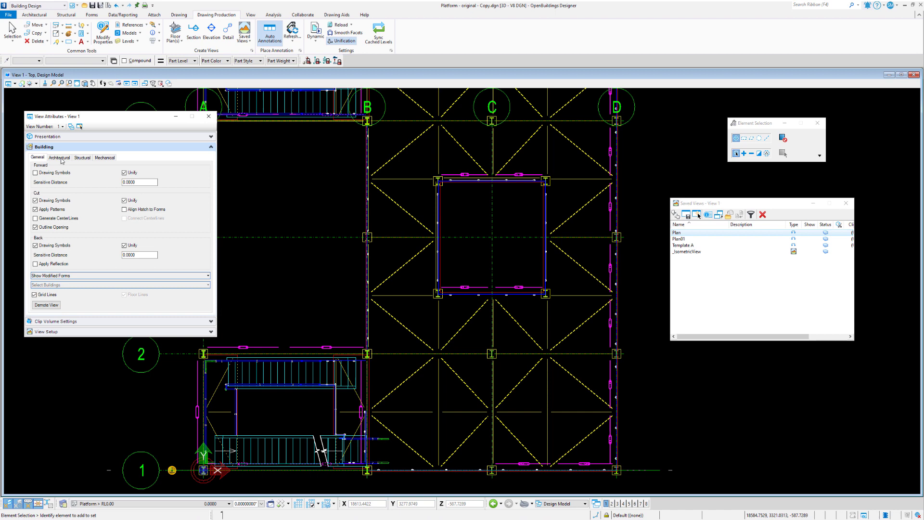
click(59, 157)
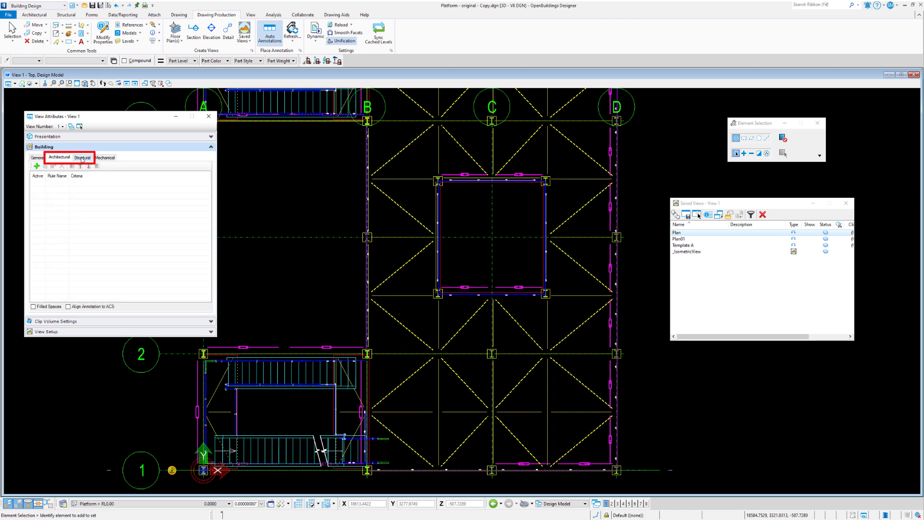
click(82, 157)
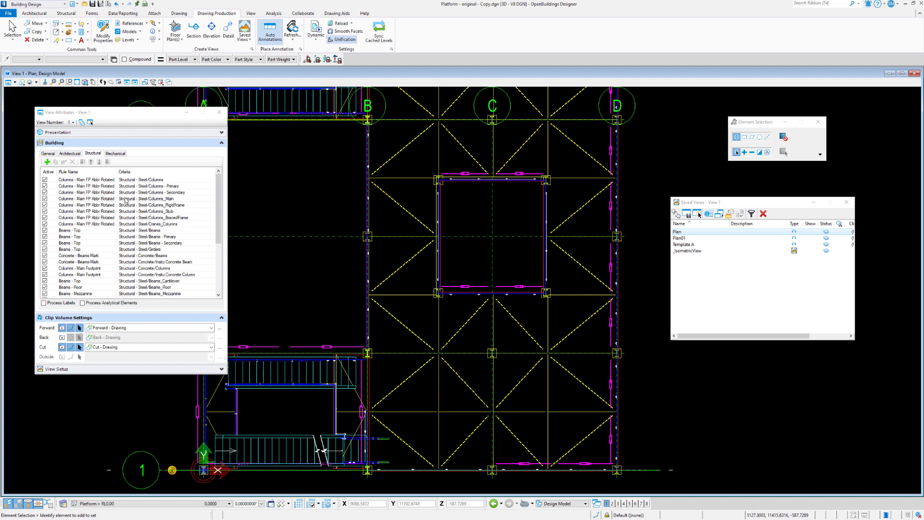
mouse_move(159, 193)
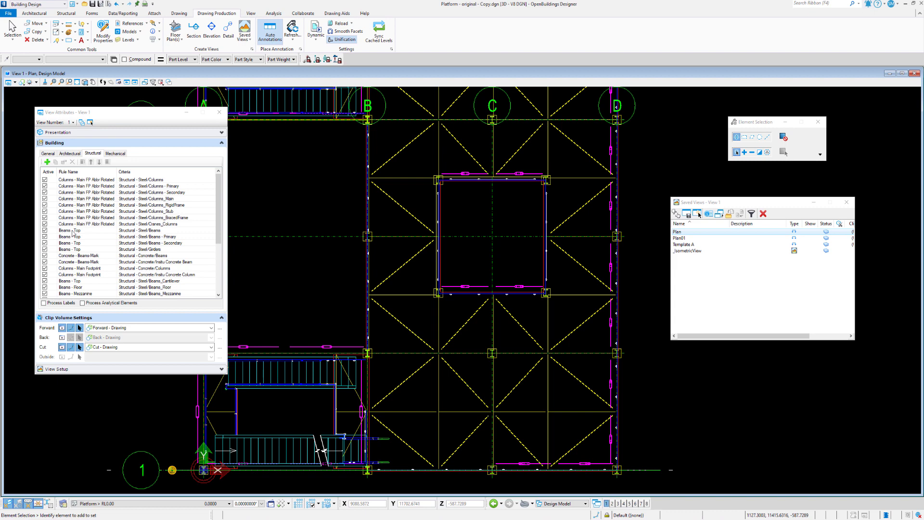
click(70, 230)
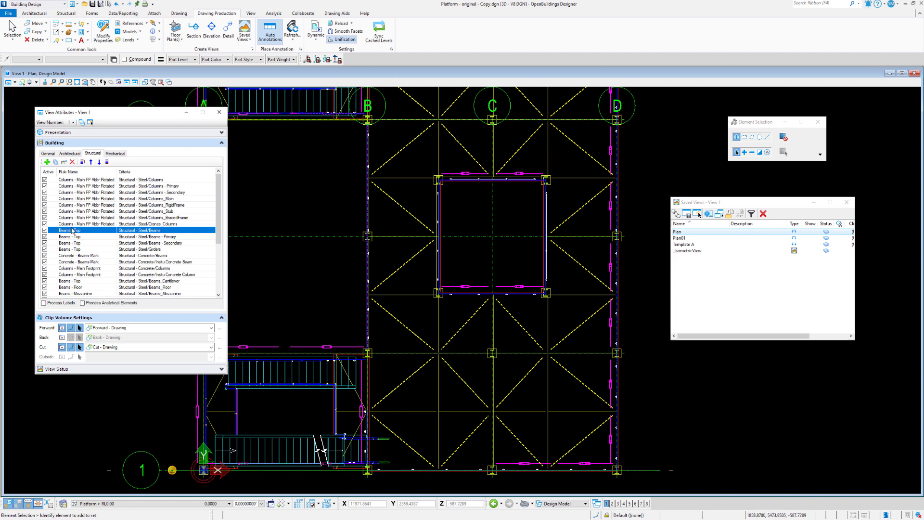
mouse_move(64, 162)
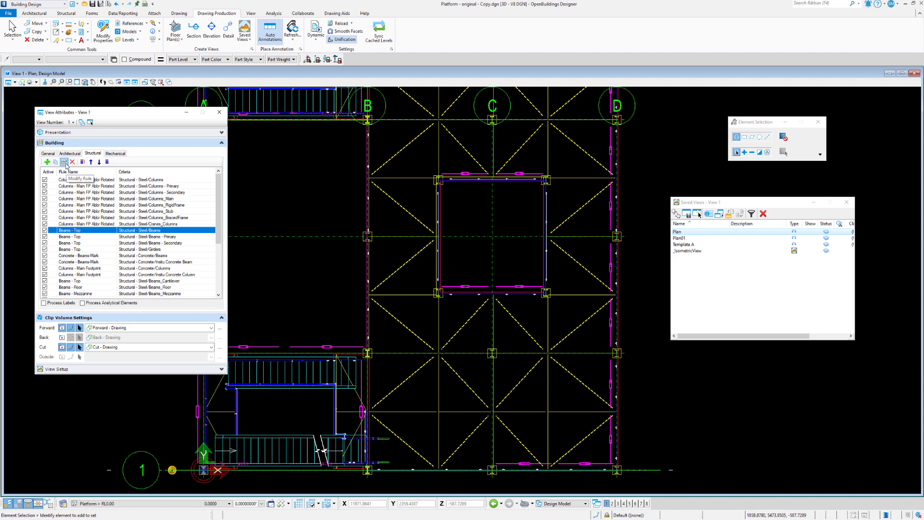
click(64, 161)
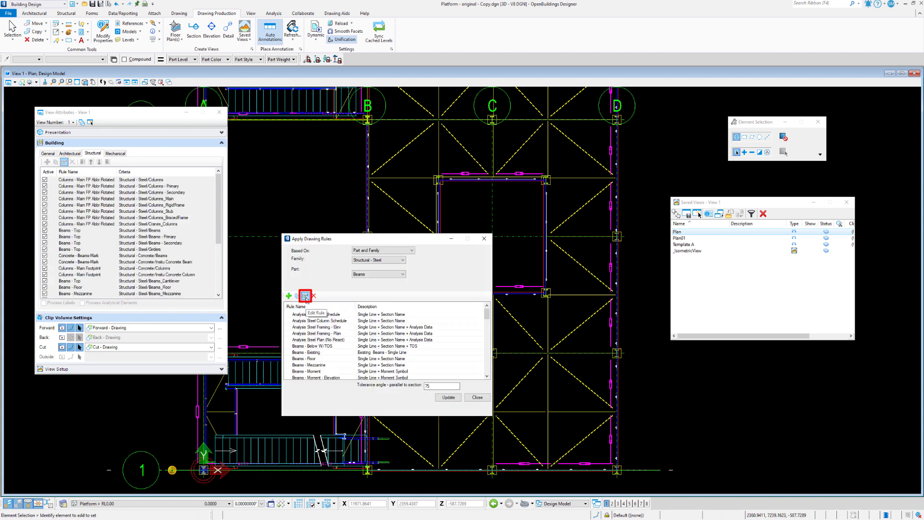
click(305, 295)
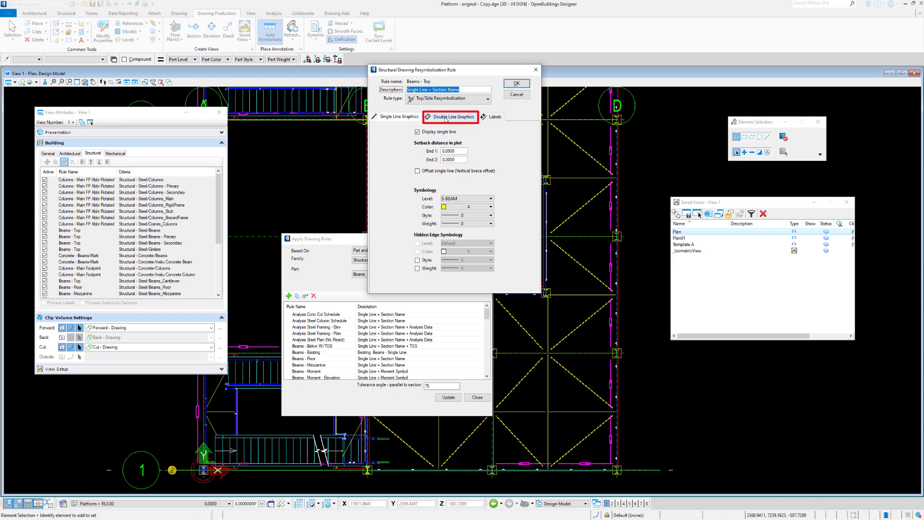
Step: Set double lines at 50% length on level S-BEAM, red, weight 2, and confirm
click(454, 116)
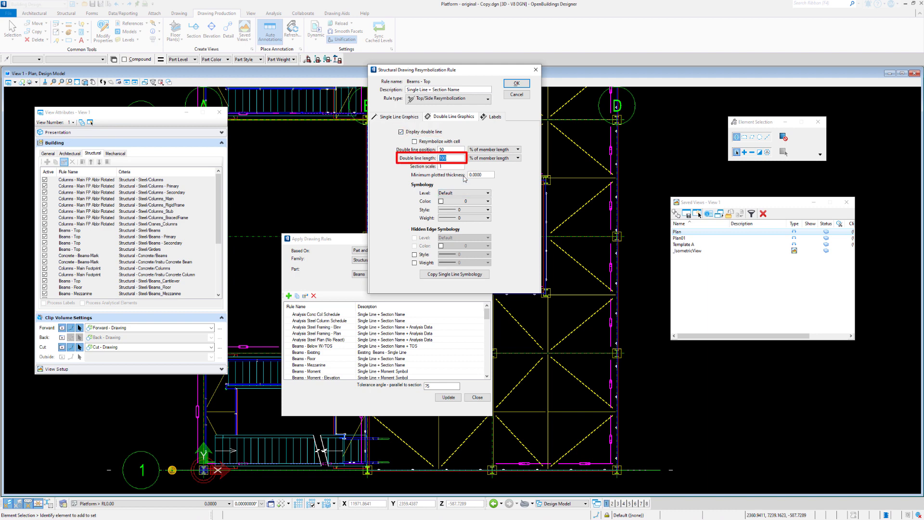
text(50)
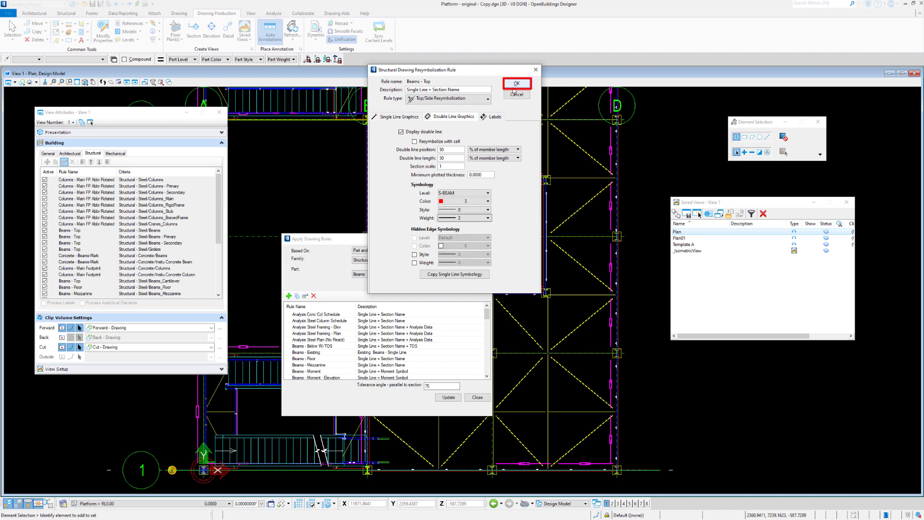
click(494, 116)
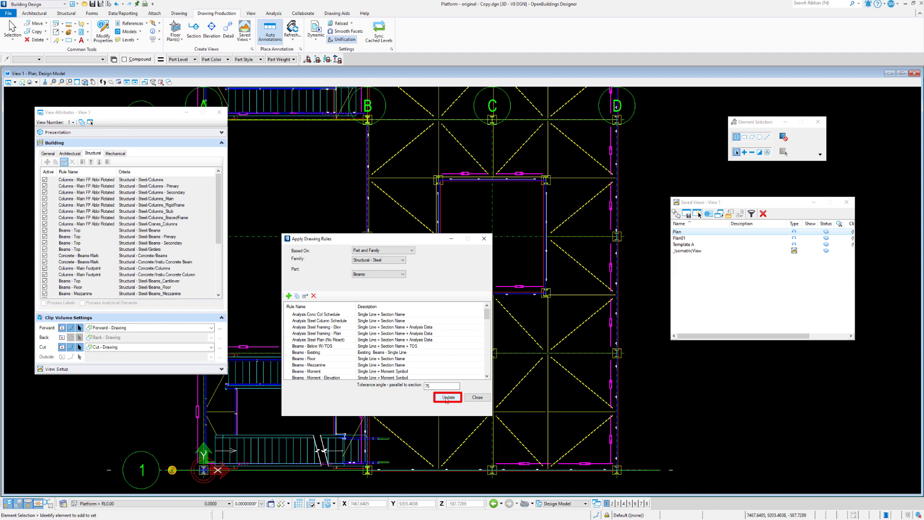
click(448, 397)
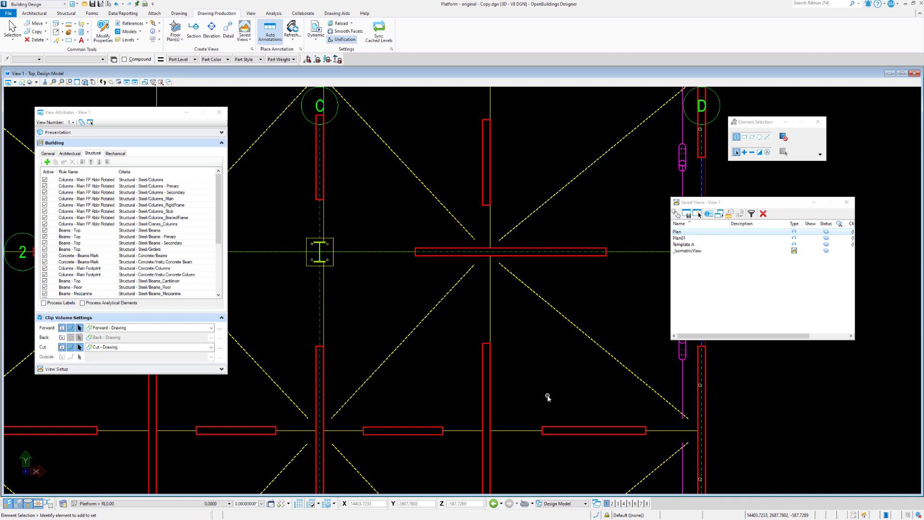
mouse_move(572, 411)
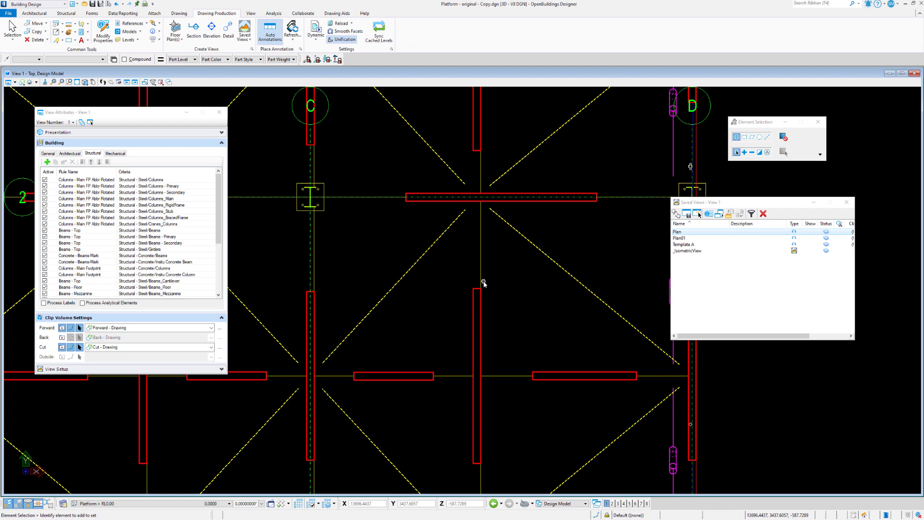
mouse_move(510, 287)
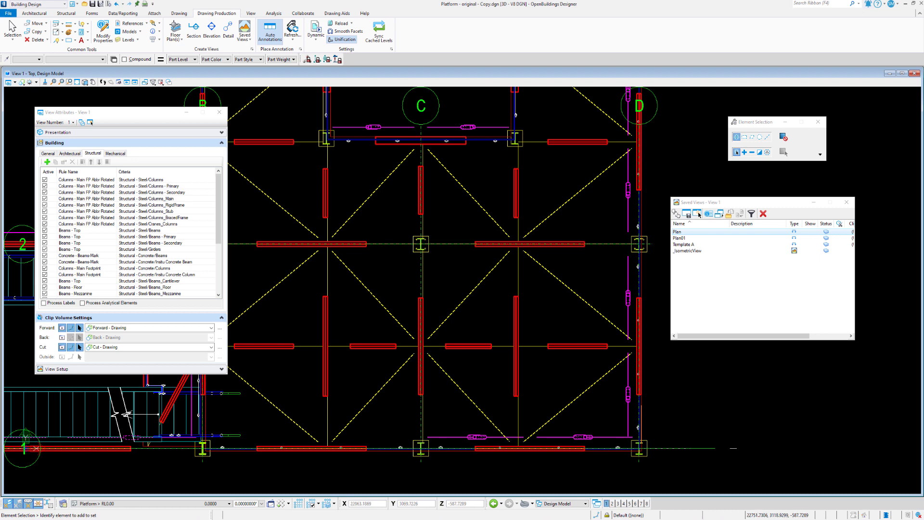
mouse_move(408, 281)
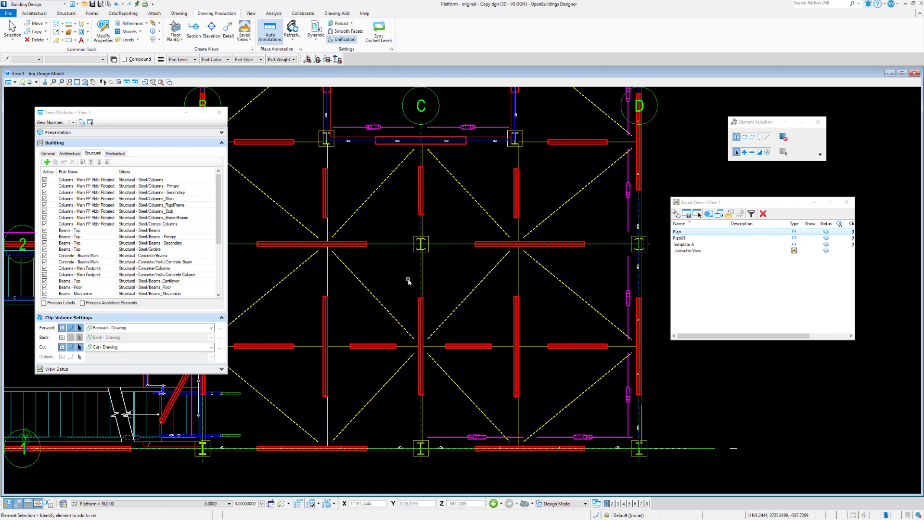
mouse_move(195, 270)
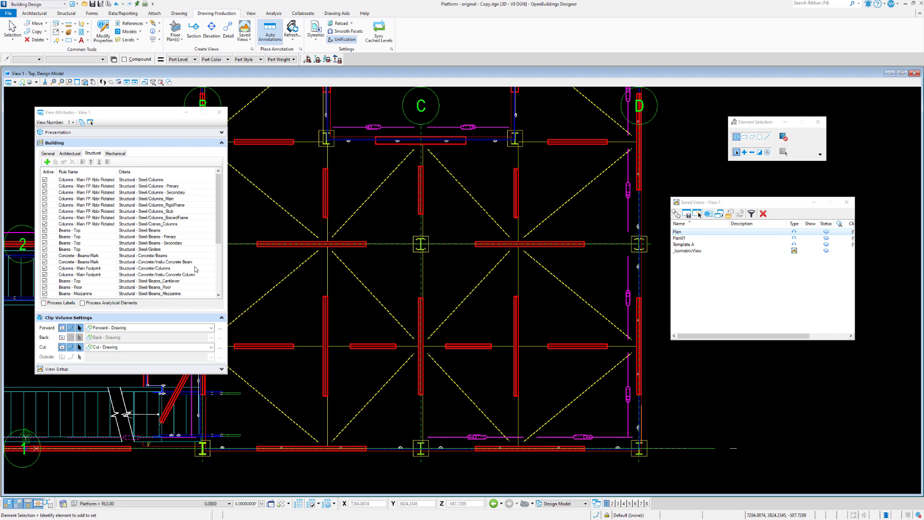
scroll(down, 3)
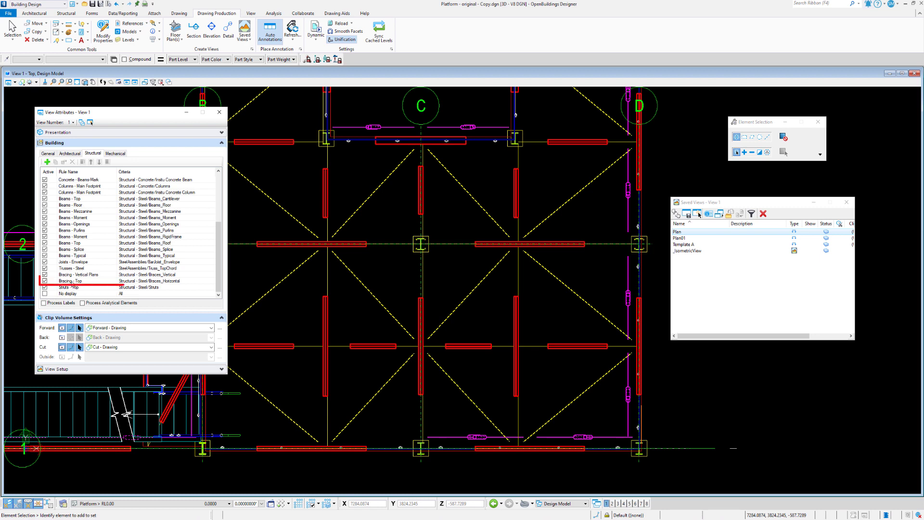
Step: Select the Bracing - Top rule and bring up its Apply Drawing Rules settings for steel horizontal braces
click(69, 281)
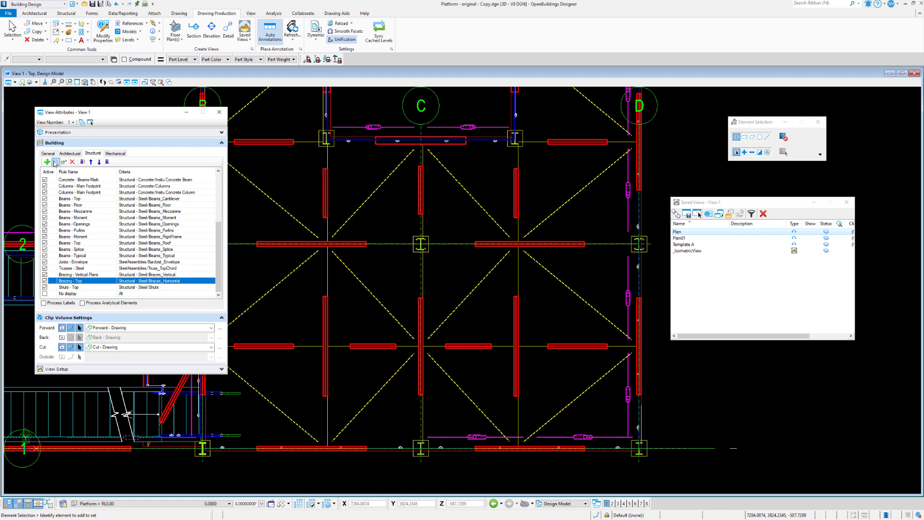
mouse_move(373, 397)
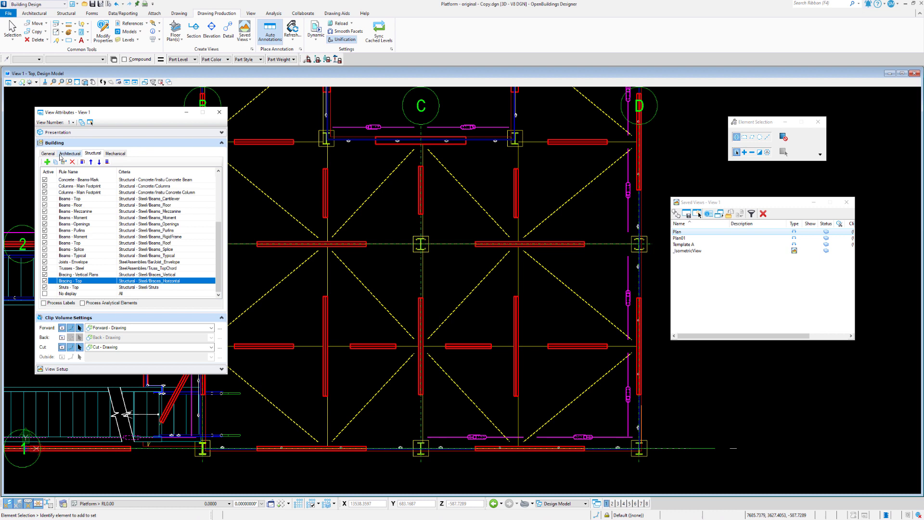
click(61, 162)
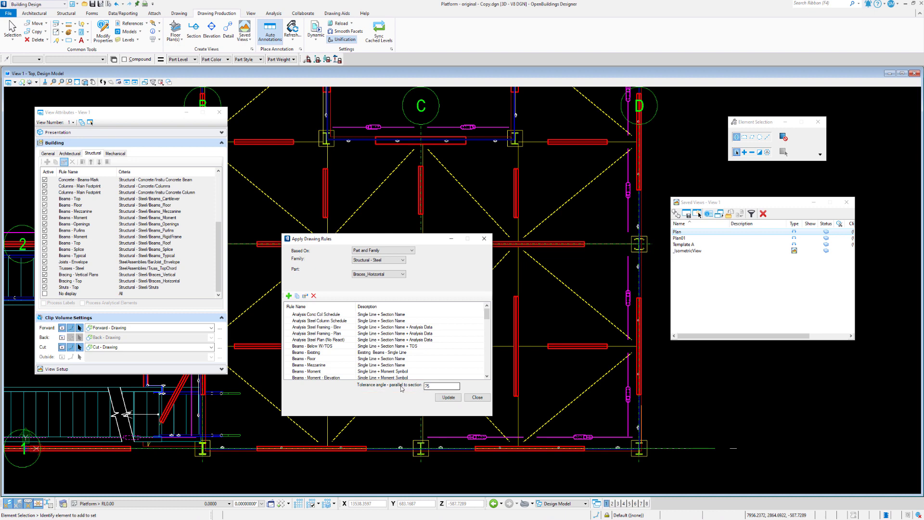
Step: Set the parallel-to-section tolerance angle back to 75 degrees and update the top plan with it
click(441, 385)
text(0)
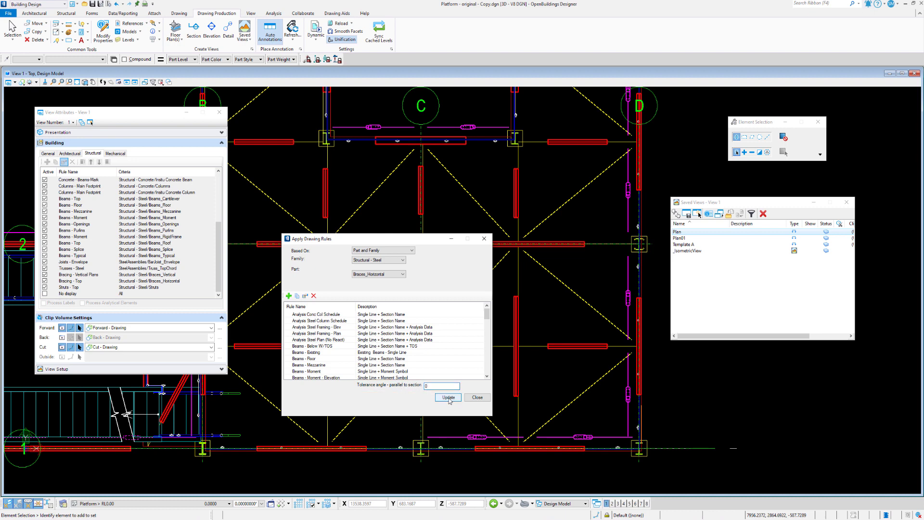
click(447, 397)
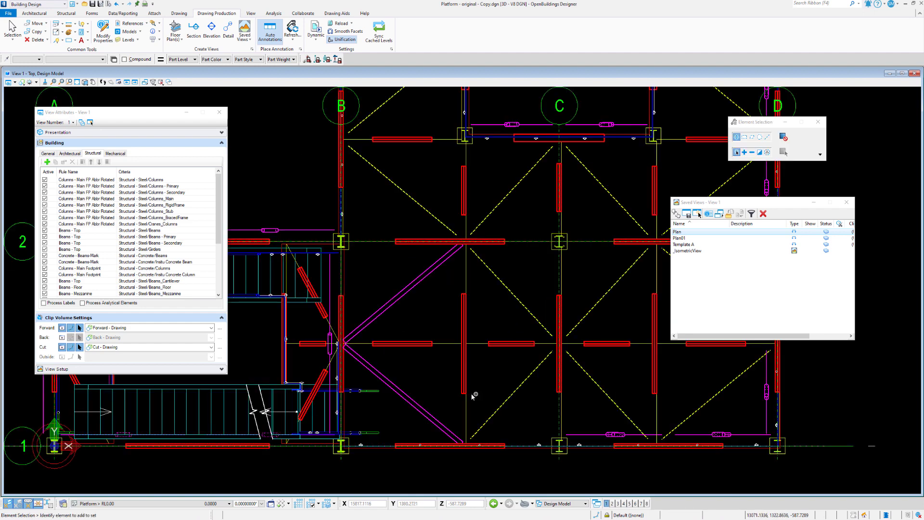
mouse_move(396, 402)
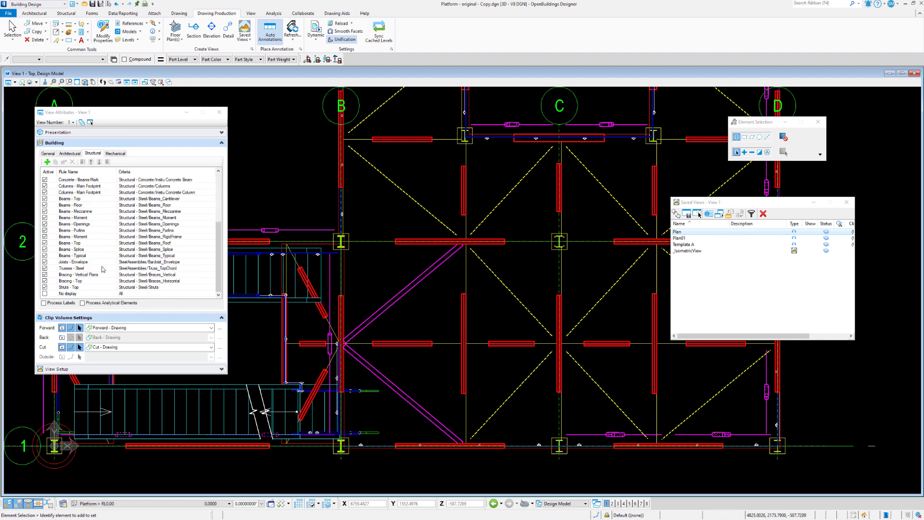
click(83, 280)
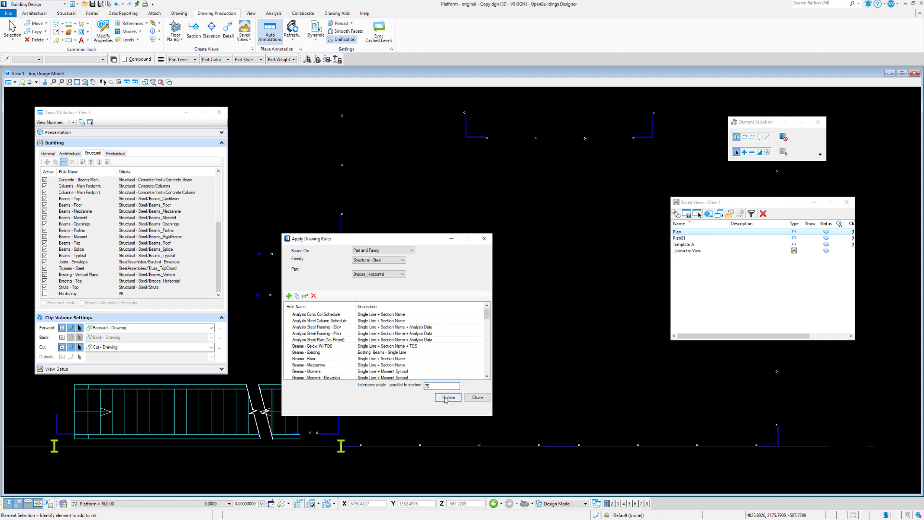
click(447, 396)
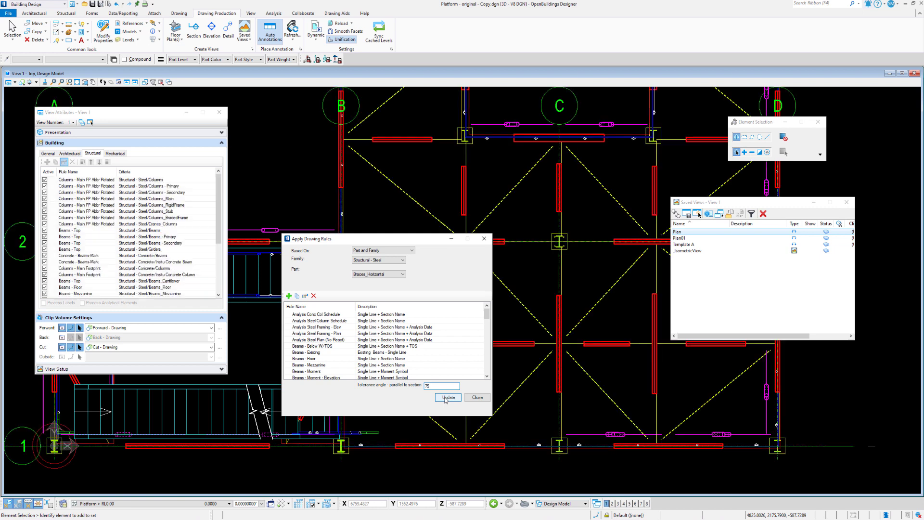